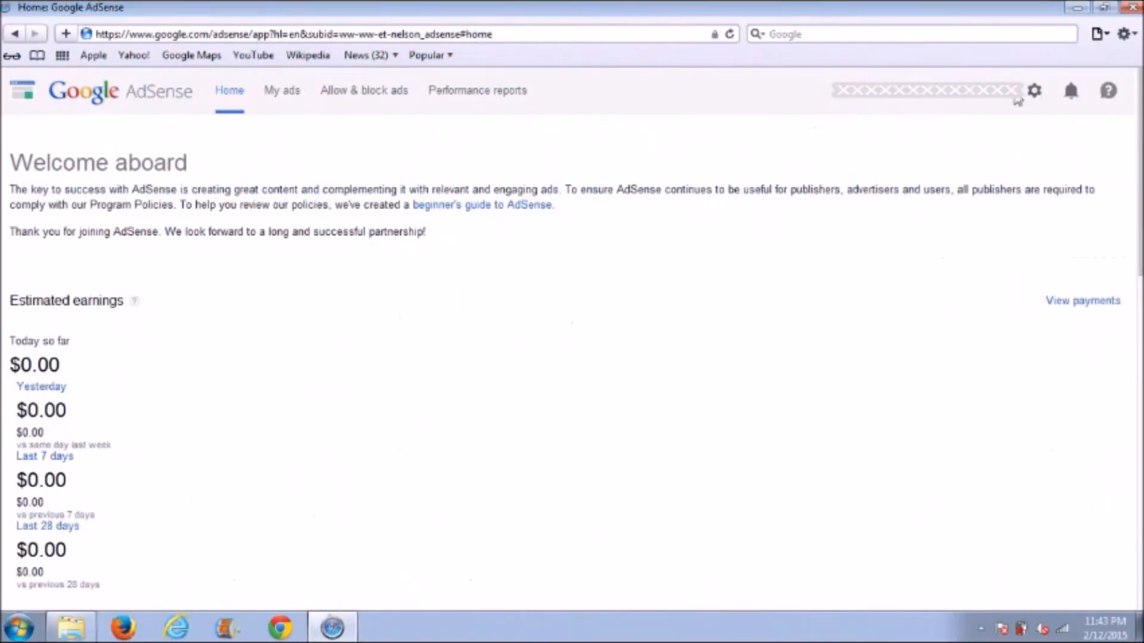
# Open the Payments page from the settings gear to show transaction history
pyautogui.click(1033, 90)
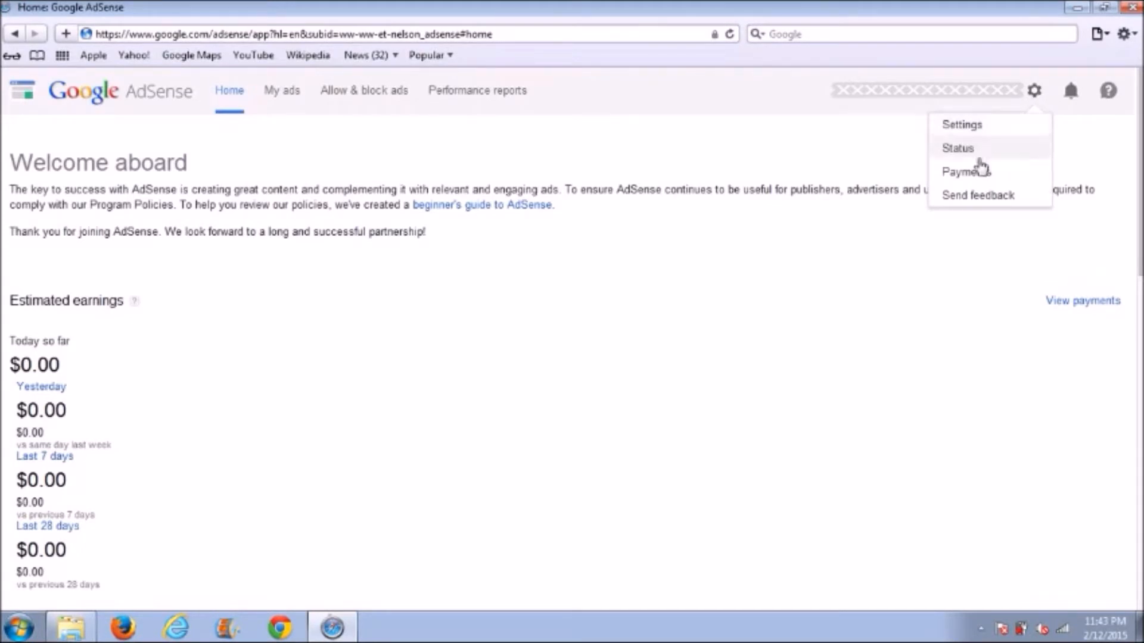
pyautogui.click(965, 172)
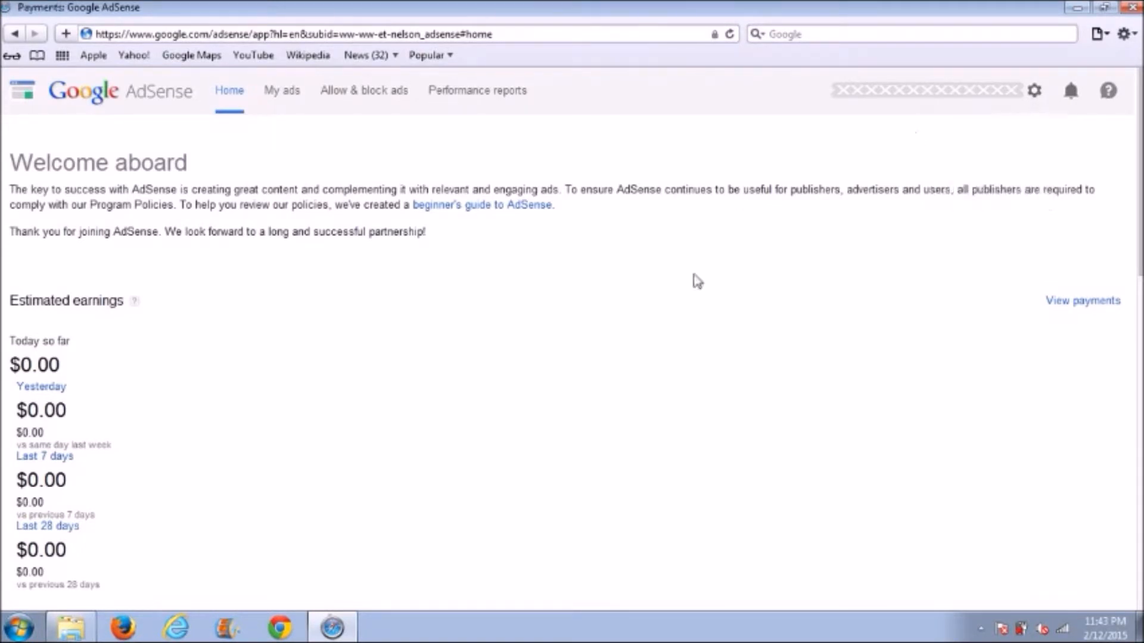
pyautogui.click(1082, 300)
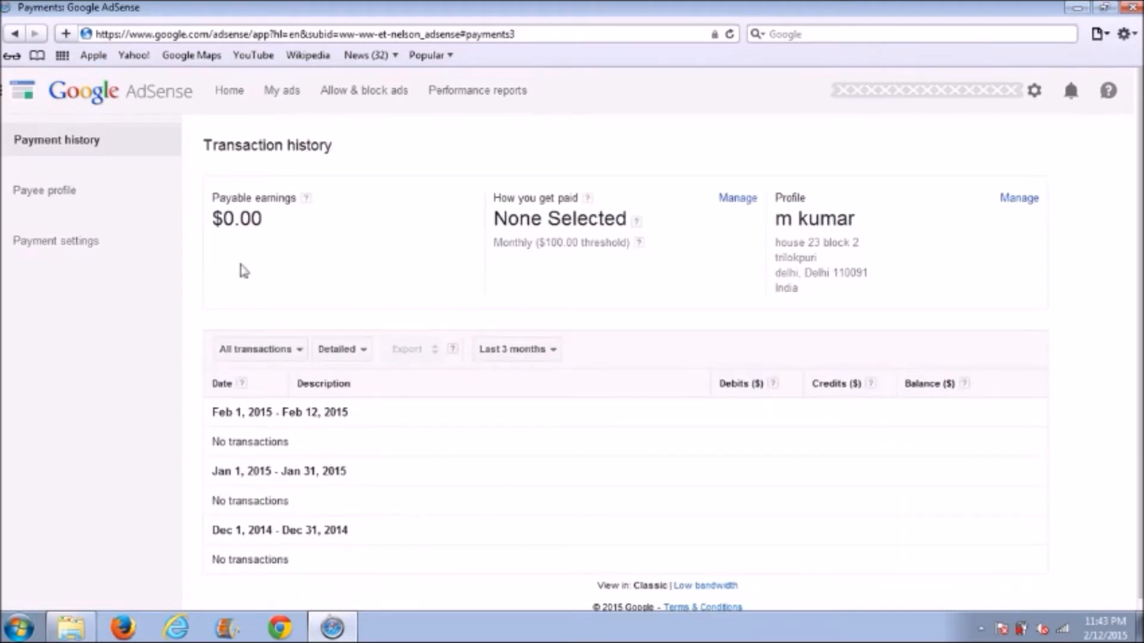
# Show the Payee profile with billing ID, individual tax status and address
pyautogui.click(49, 191)
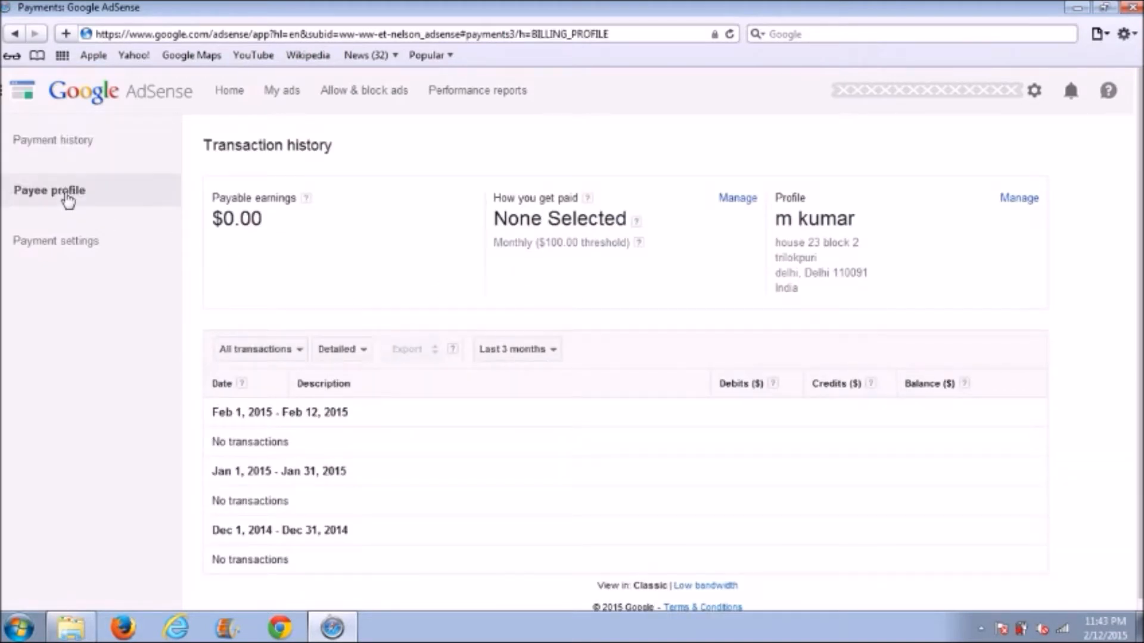
pyautogui.click(49, 189)
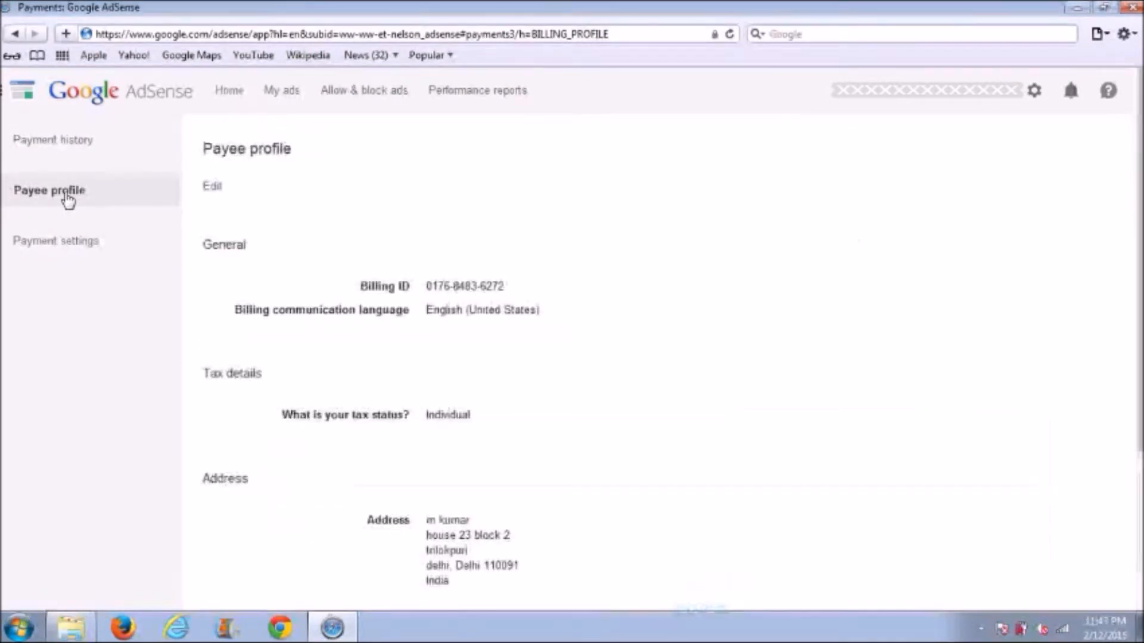
pyautogui.moveTo(380, 167)
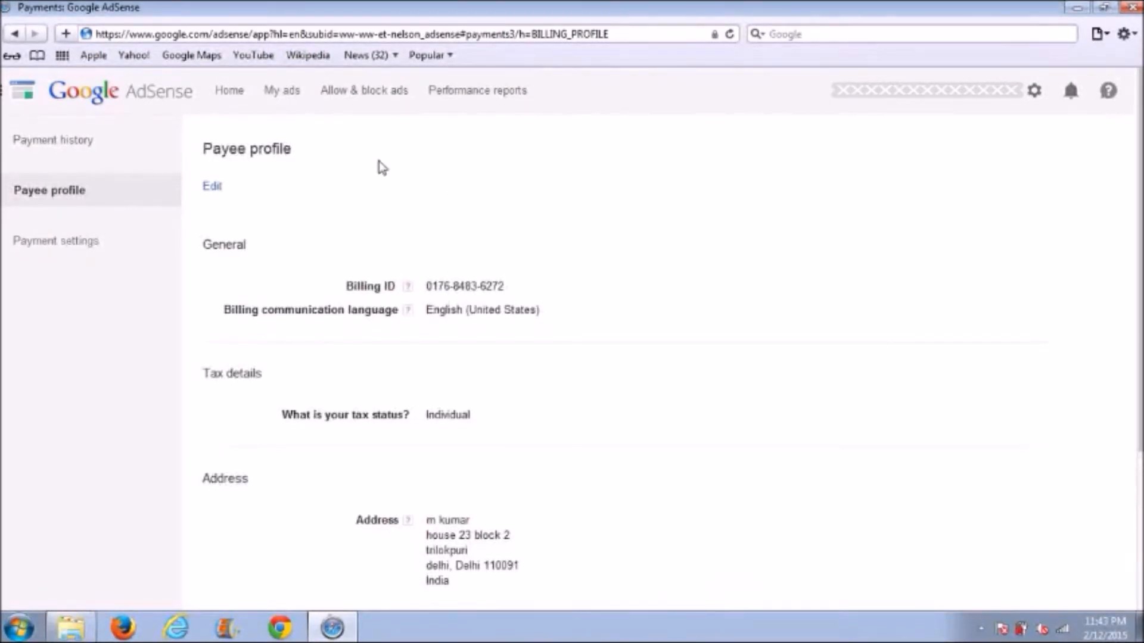
pyautogui.moveTo(212, 186)
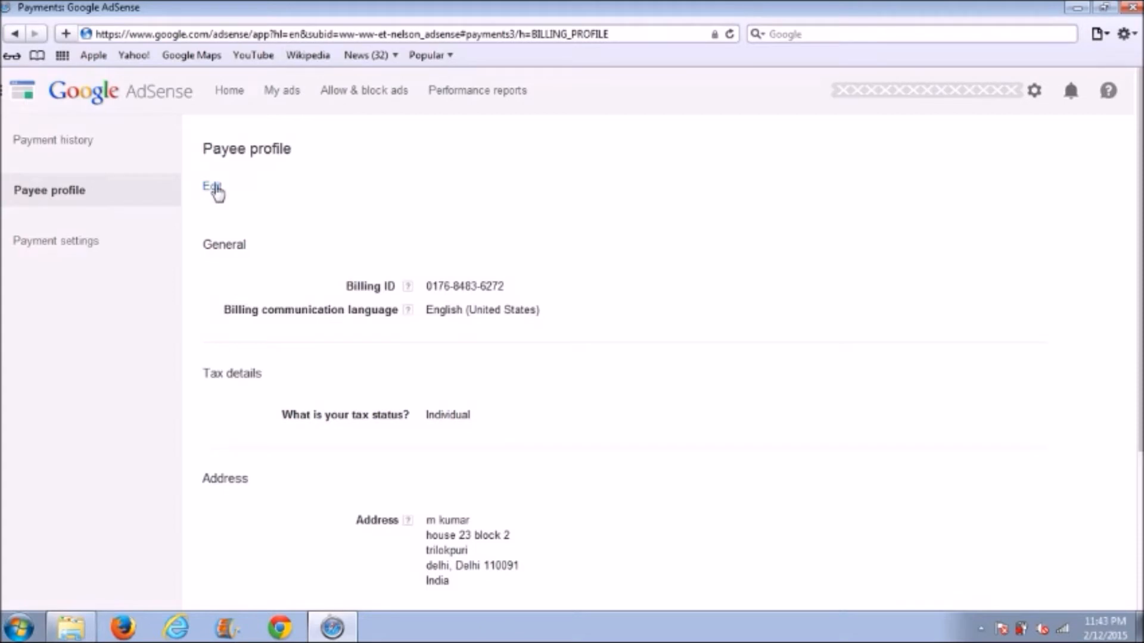
pyautogui.click(211, 186)
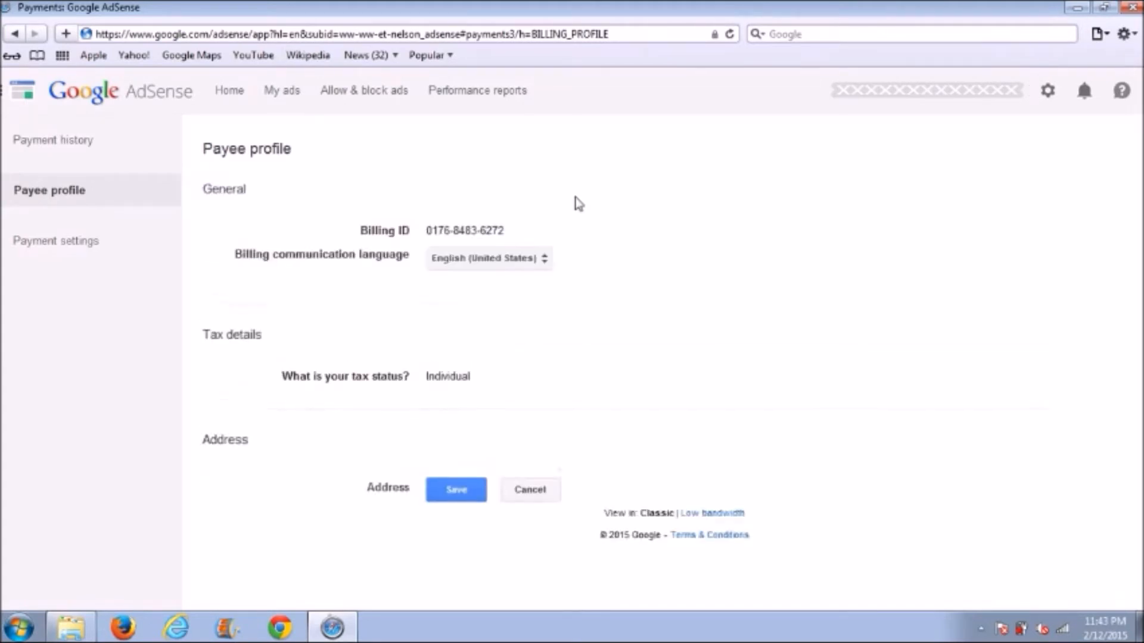
pyautogui.click(455, 489)
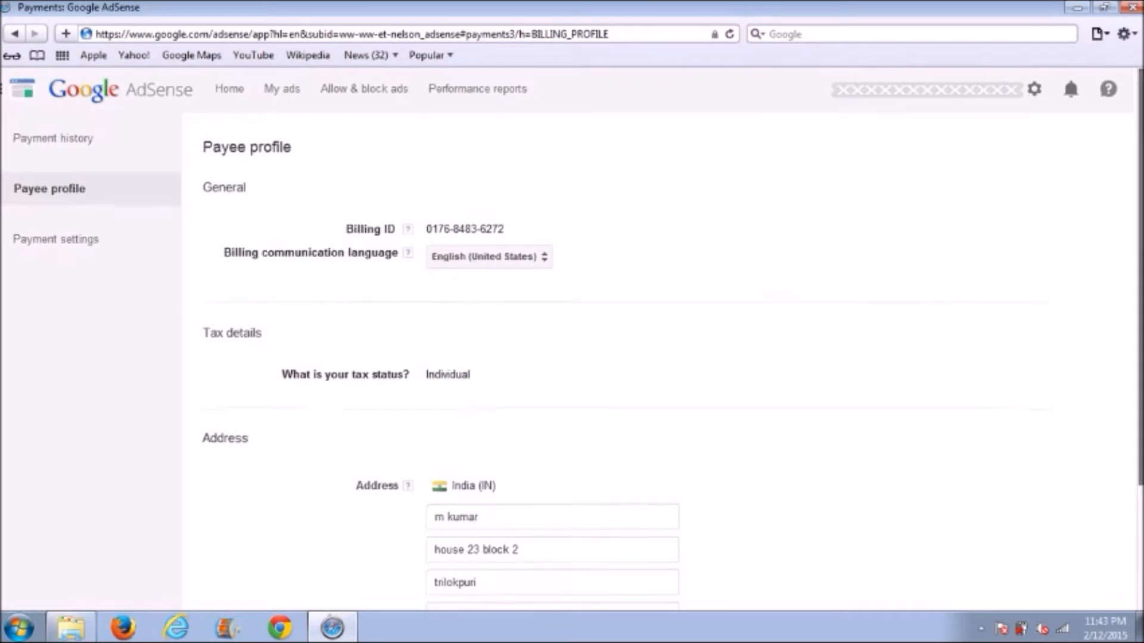
pyautogui.scroll(-3)
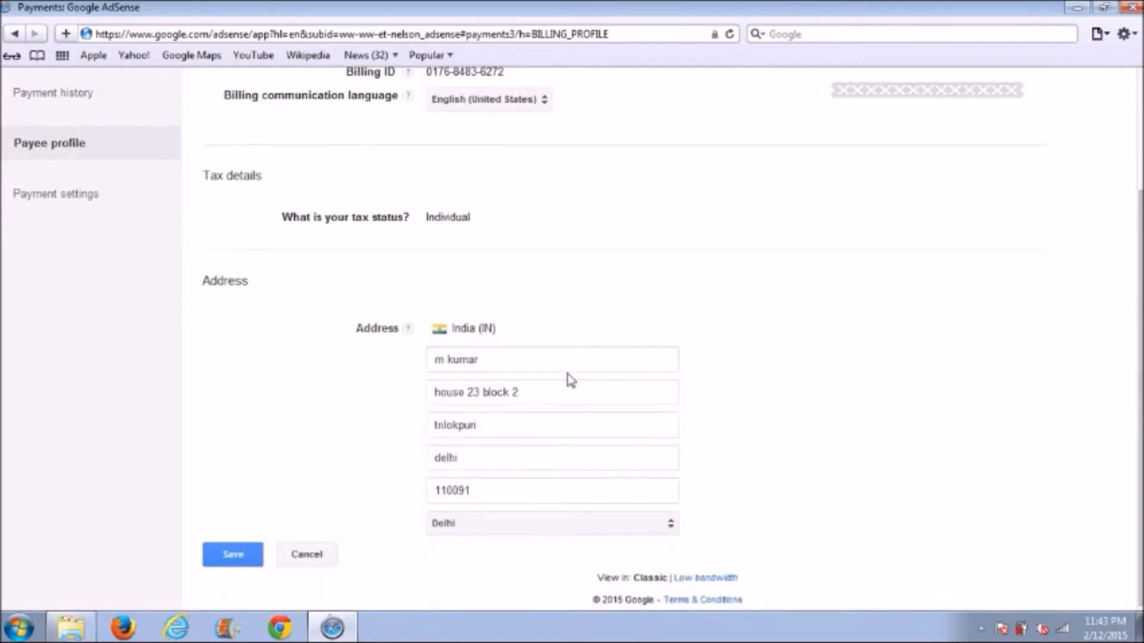
pyautogui.moveTo(538, 483)
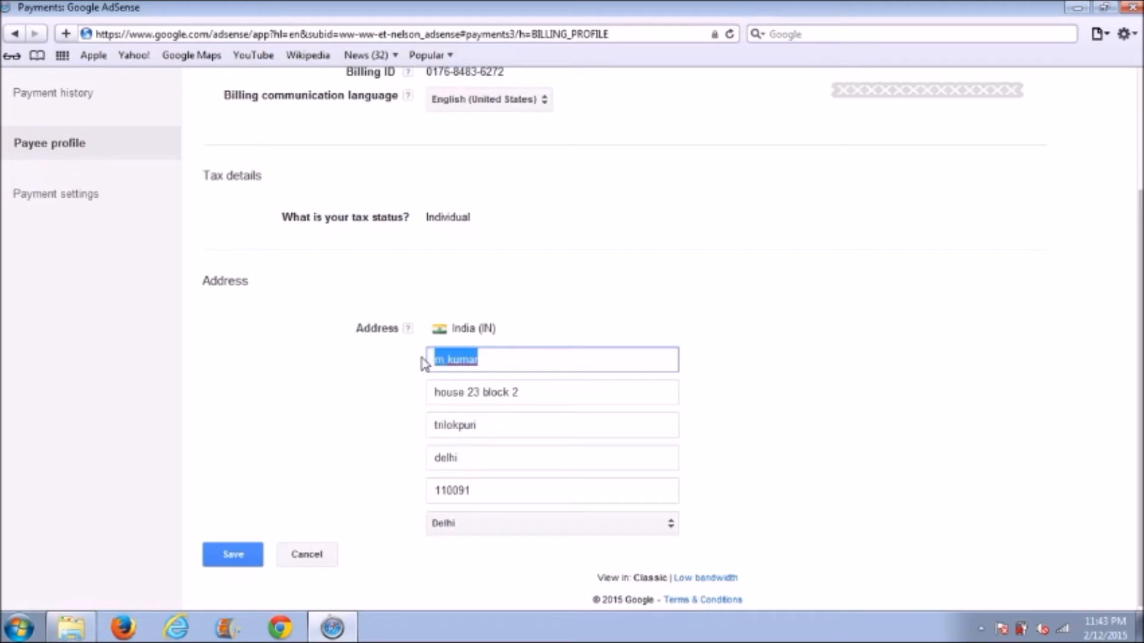
pyautogui.write('A')
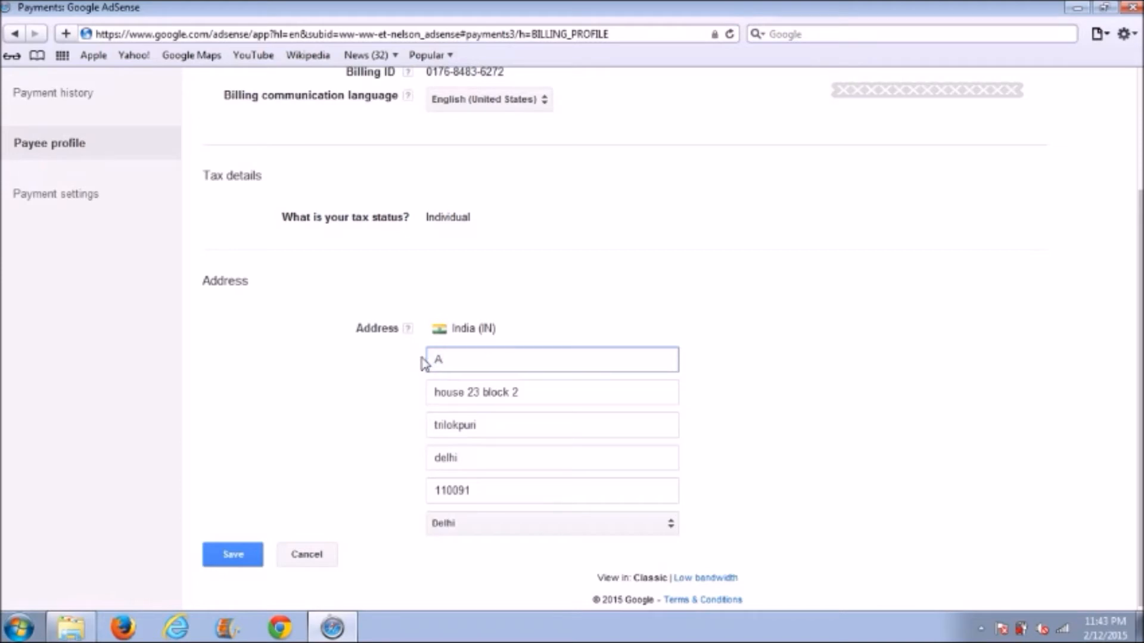
pyautogui.write('nil Kumar')
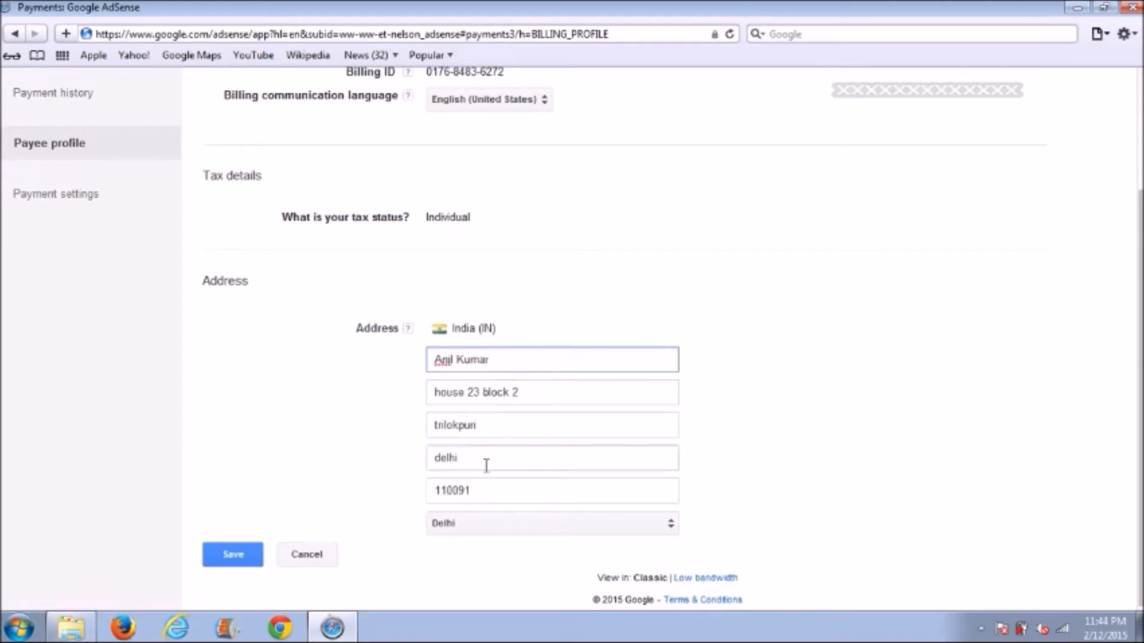
pyautogui.moveTo(369, 467)
pyautogui.write('jay')
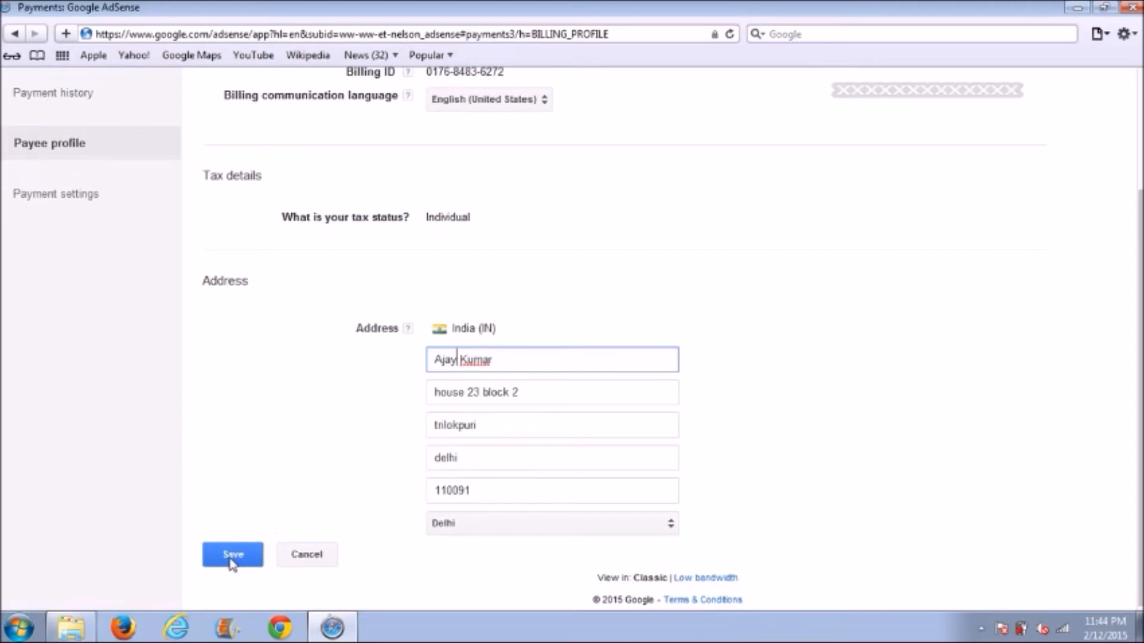
pyautogui.click(232, 555)
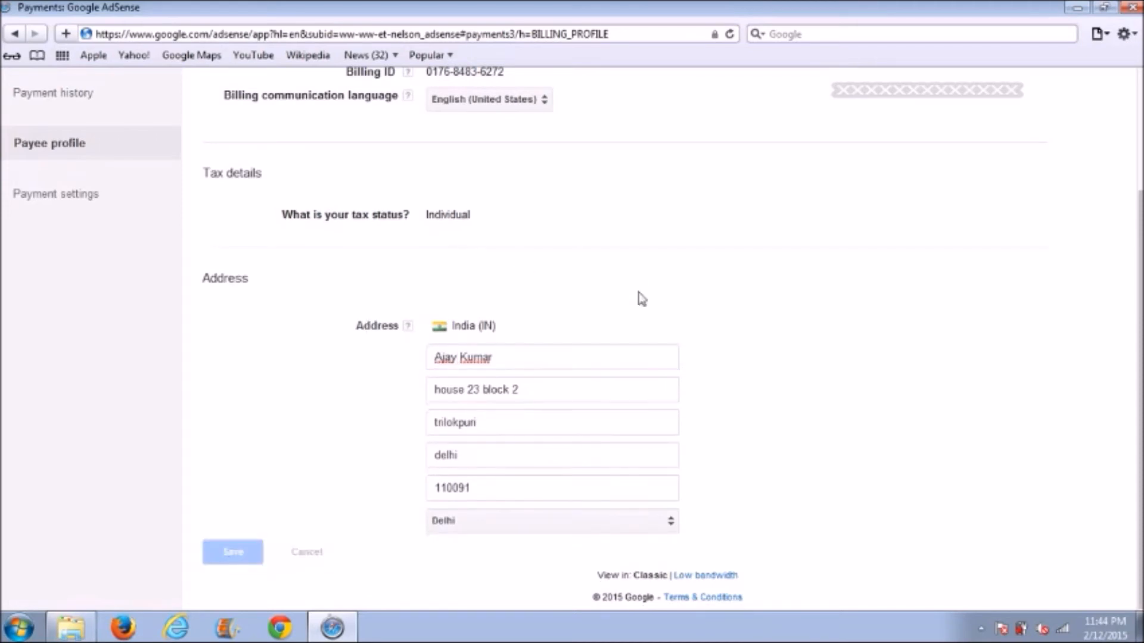
pyautogui.click(232, 551)
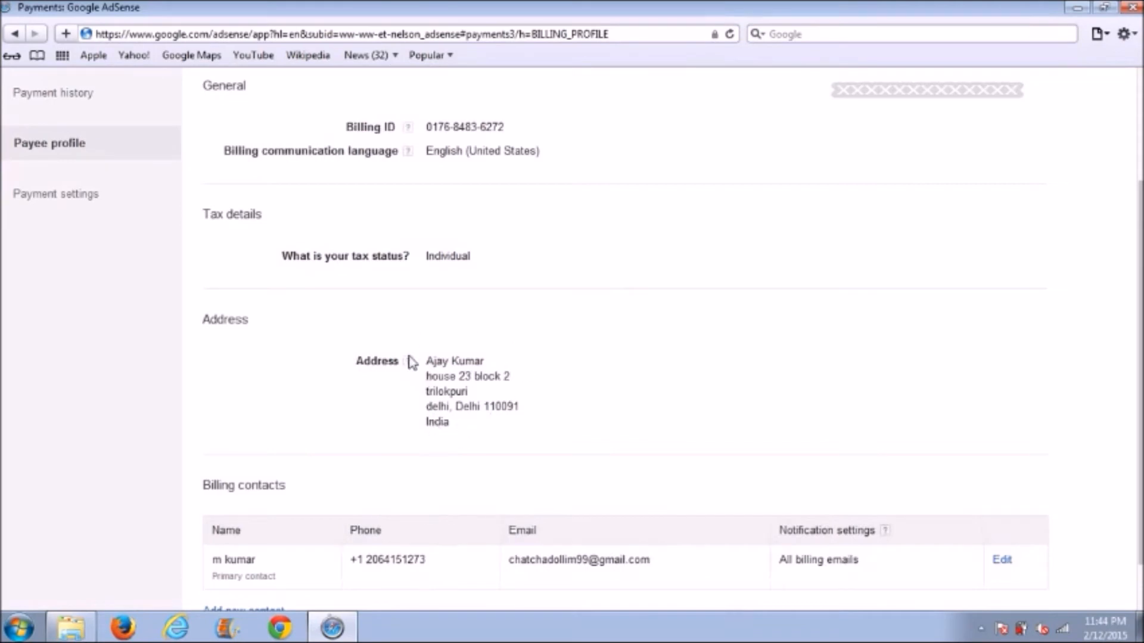
pyautogui.moveTo(549, 371)
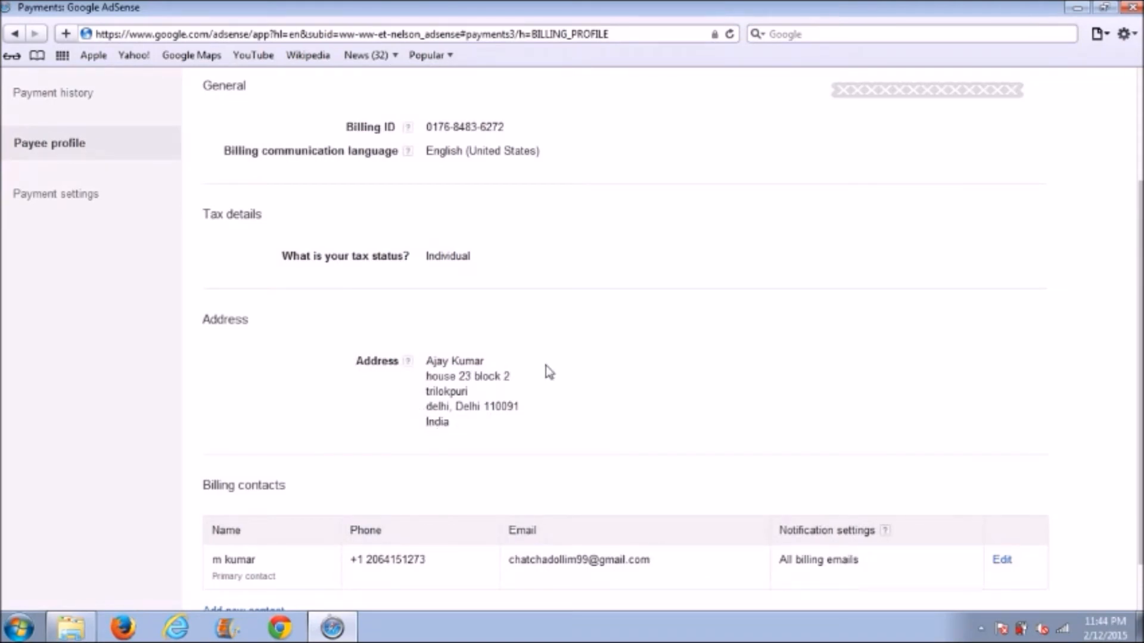
pyautogui.moveTo(1022, 336)
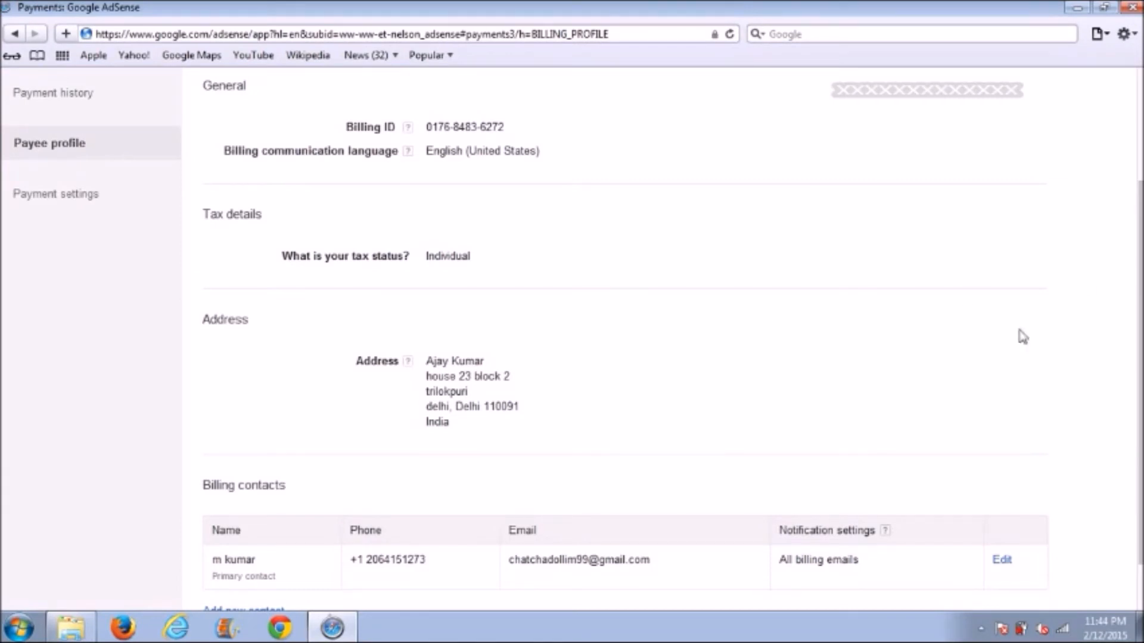
pyautogui.scroll(-3)
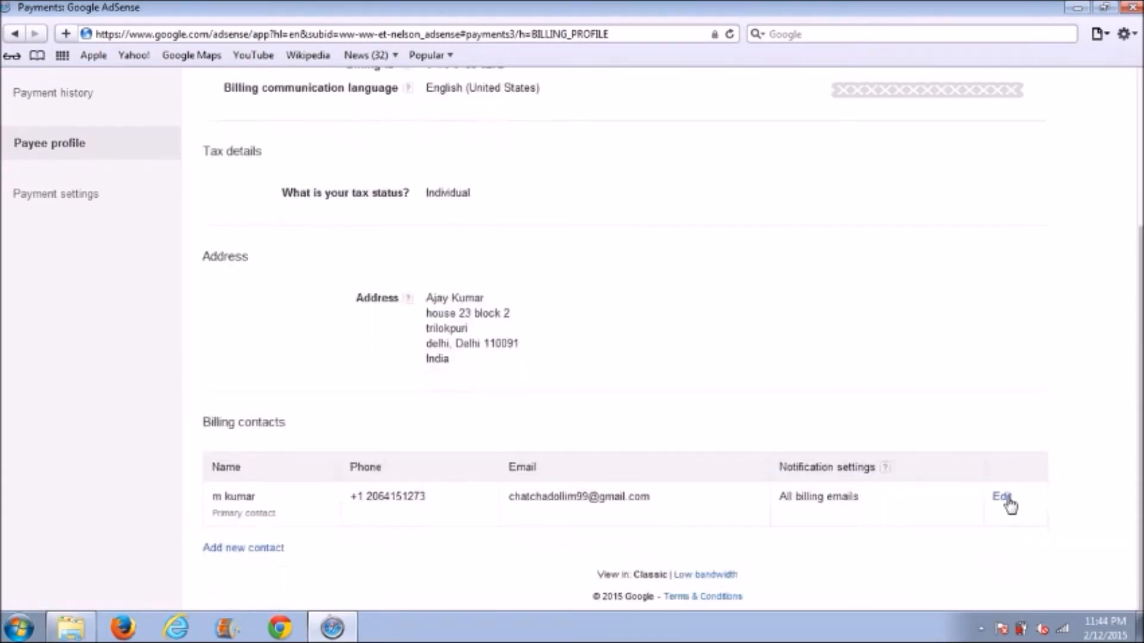
pyautogui.click(1001, 496)
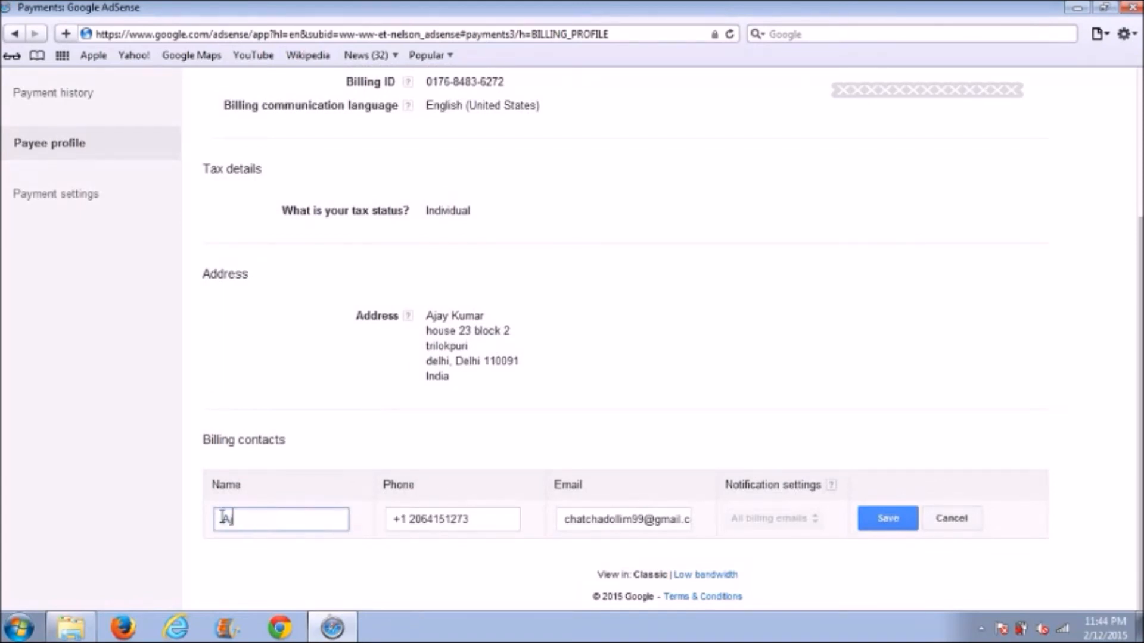
pyautogui.write('Ajay Kumar')
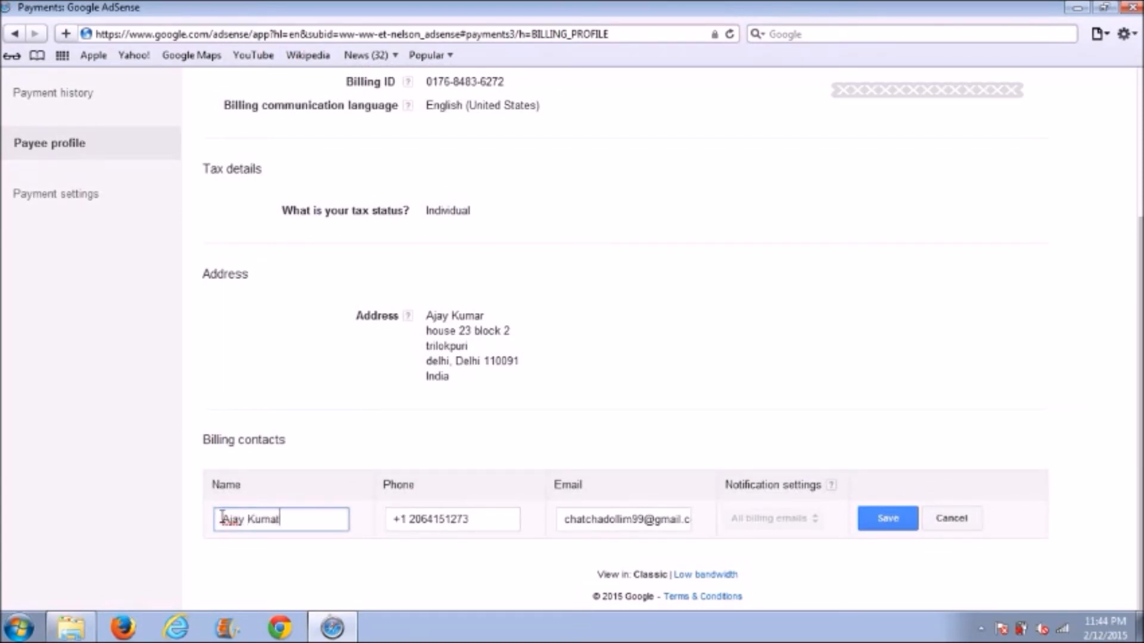
pyautogui.moveTo(305, 513)
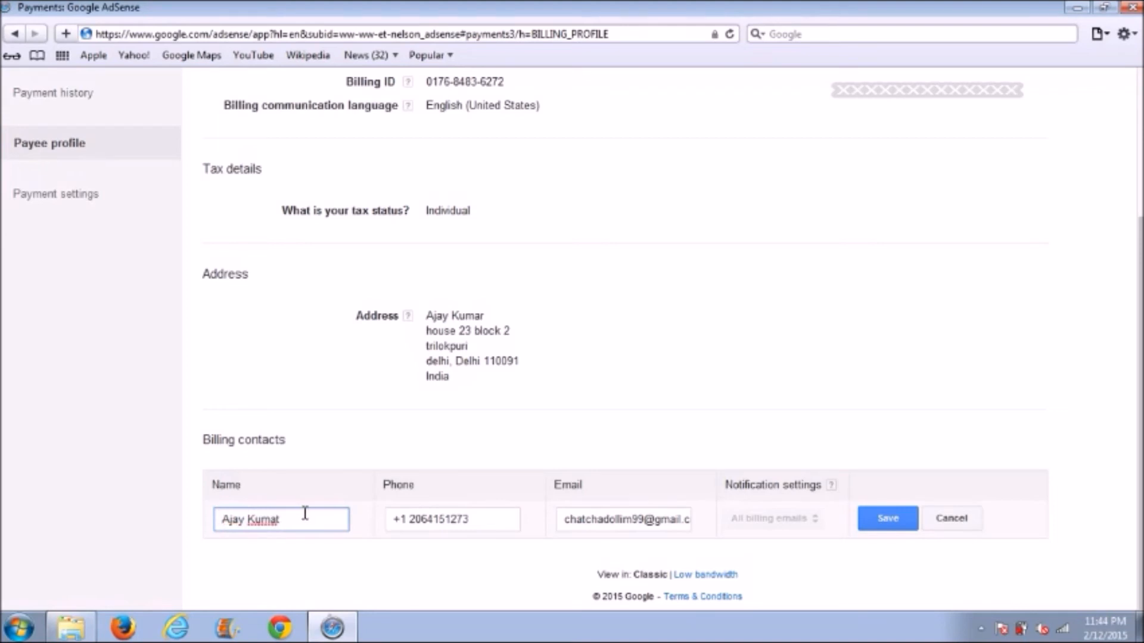
pyautogui.press('Backspace')
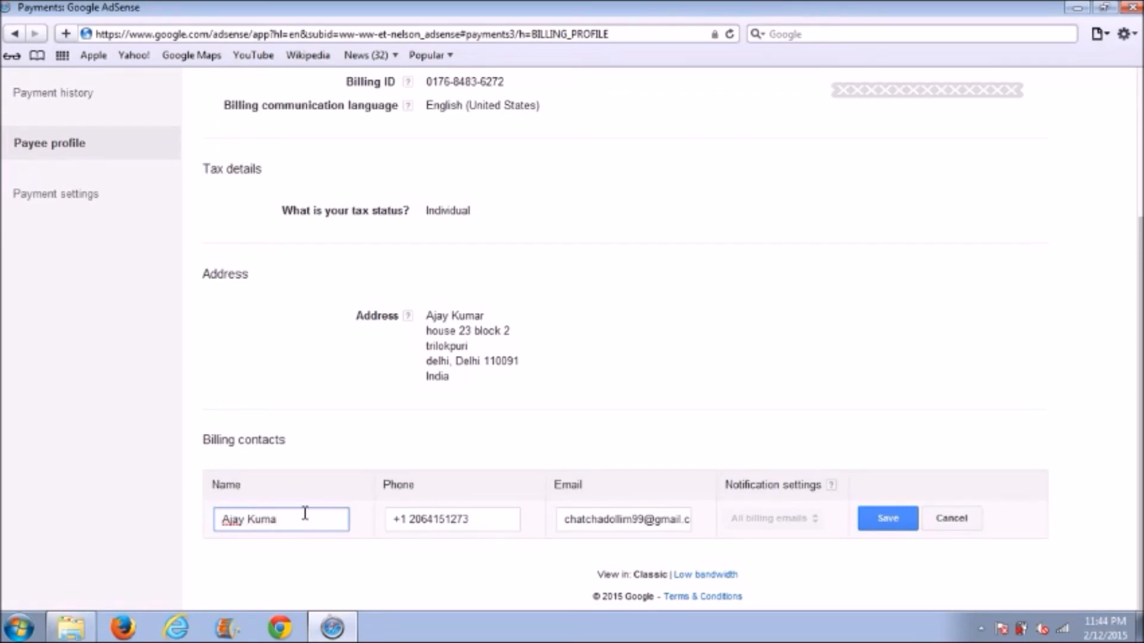
pyautogui.click(452, 519)
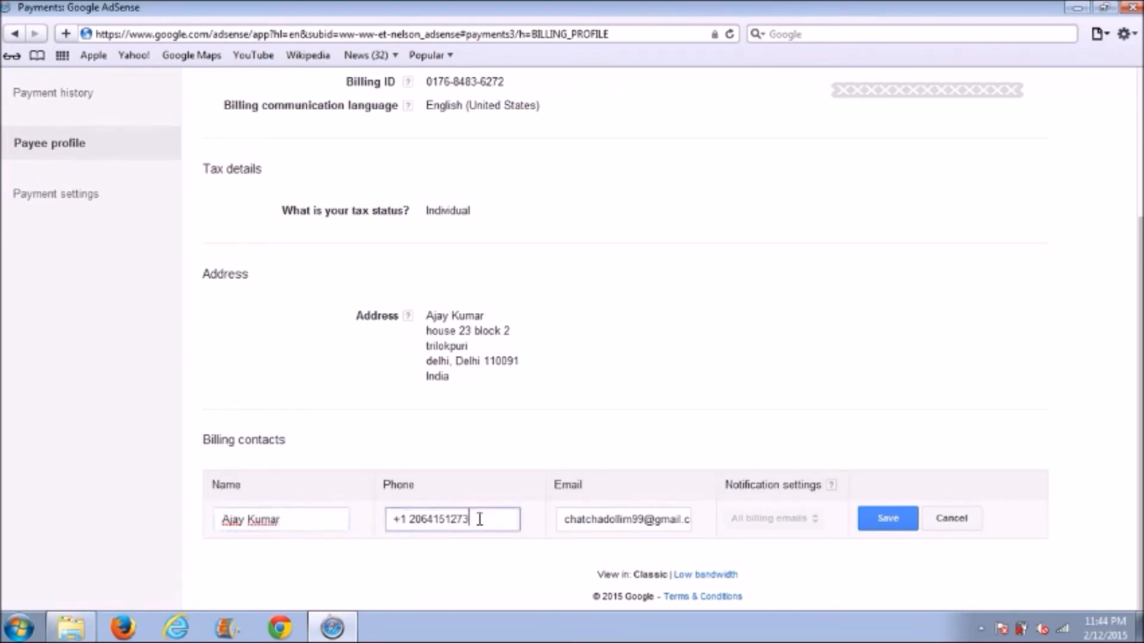
pyautogui.write('4')
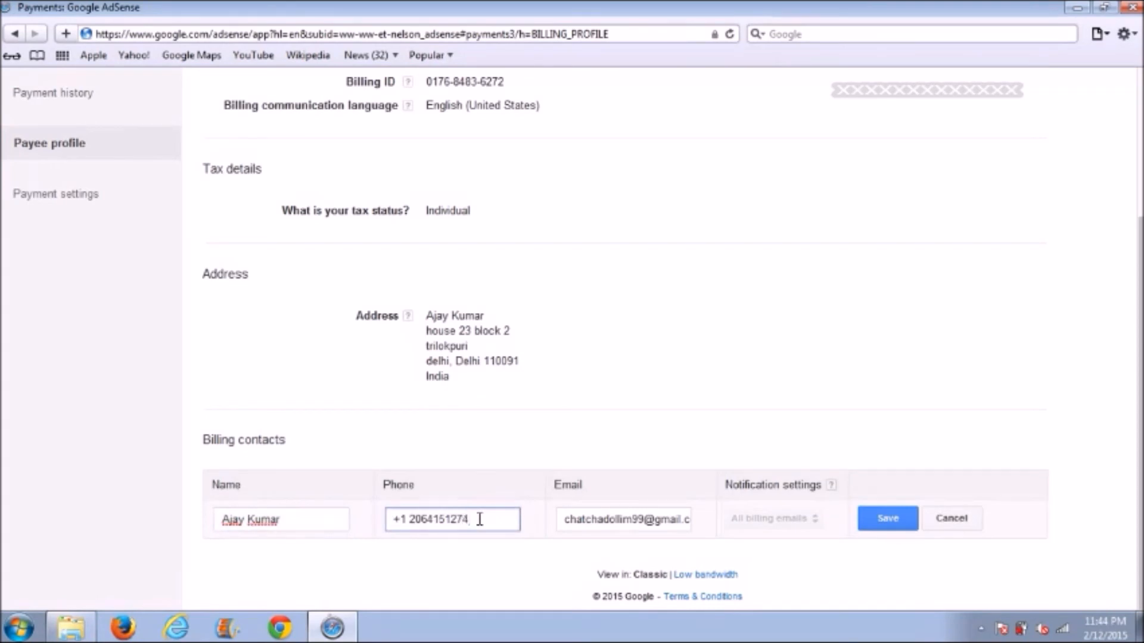
pyautogui.moveTo(875, 514)
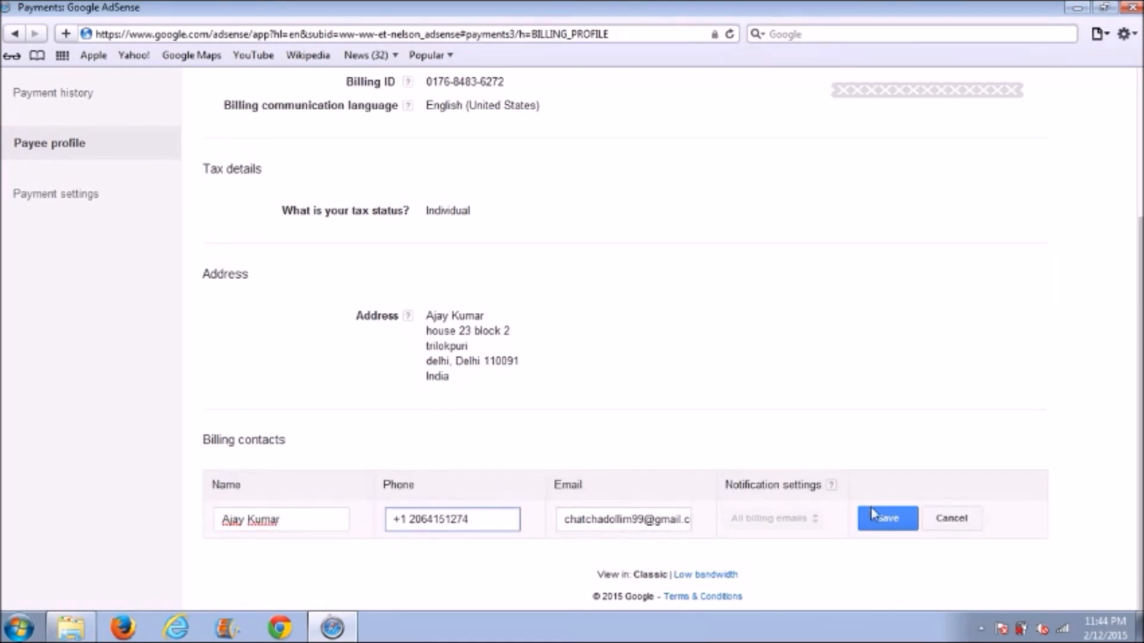
pyautogui.click(886, 517)
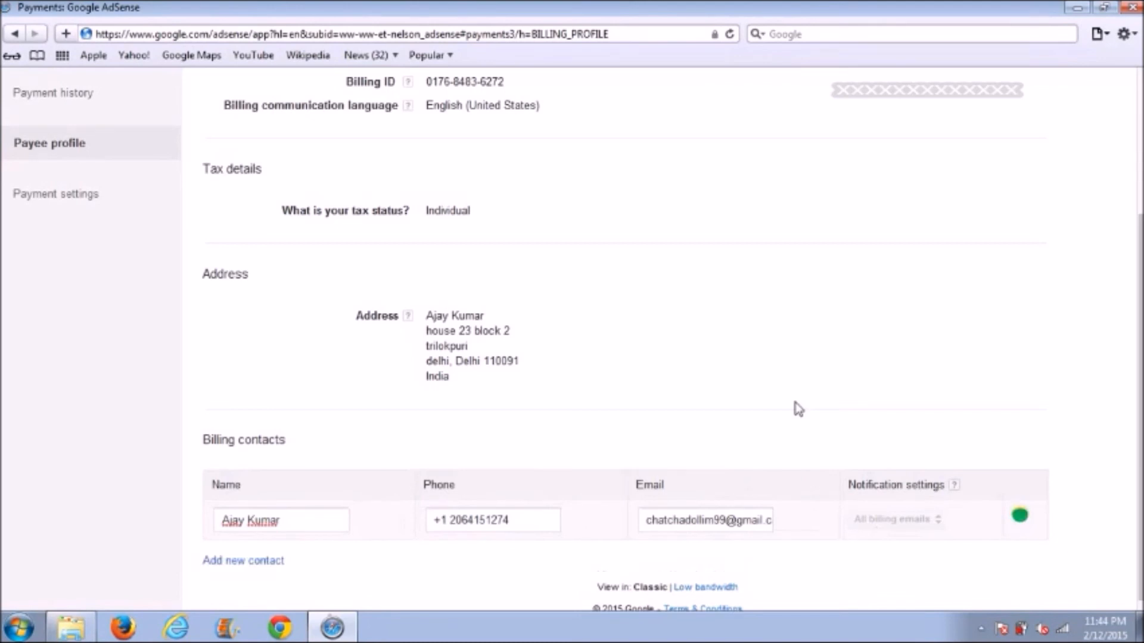